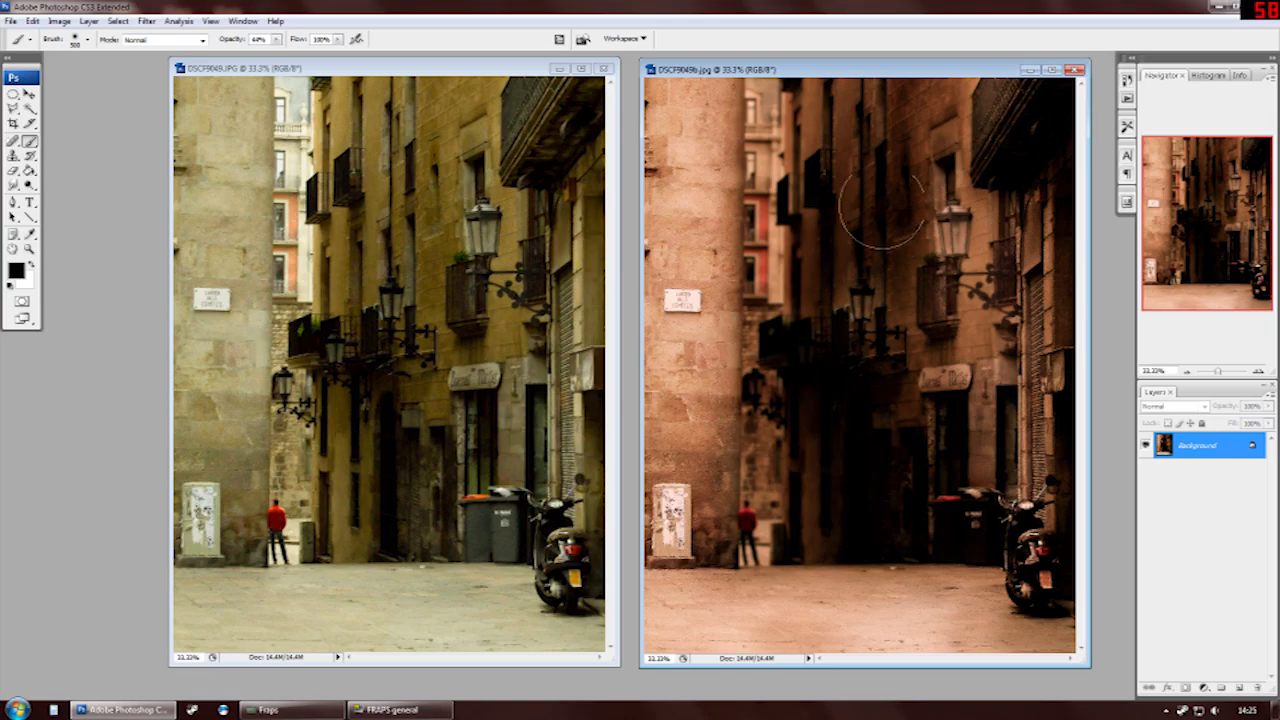
pyautogui.moveTo(336, 304)
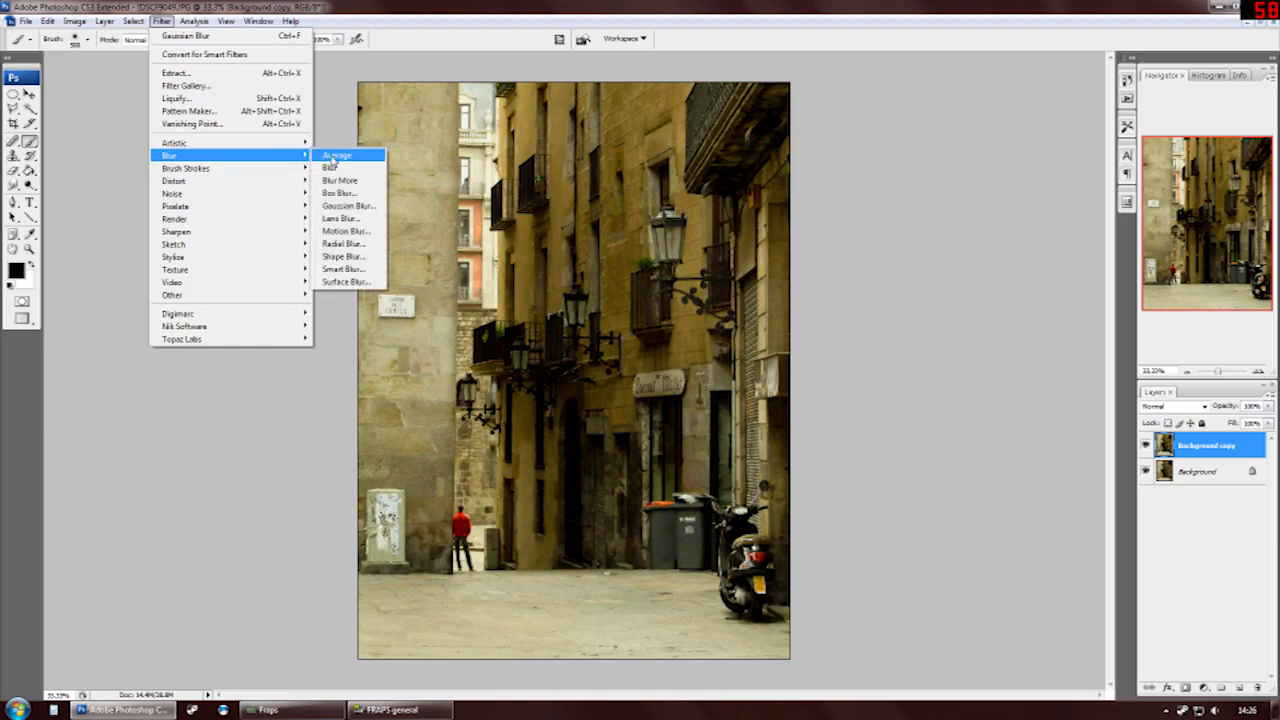
# Apply a strong Gaussian Blur to the duplicate layer by raising the Radius slider
pyautogui.click(348, 204)
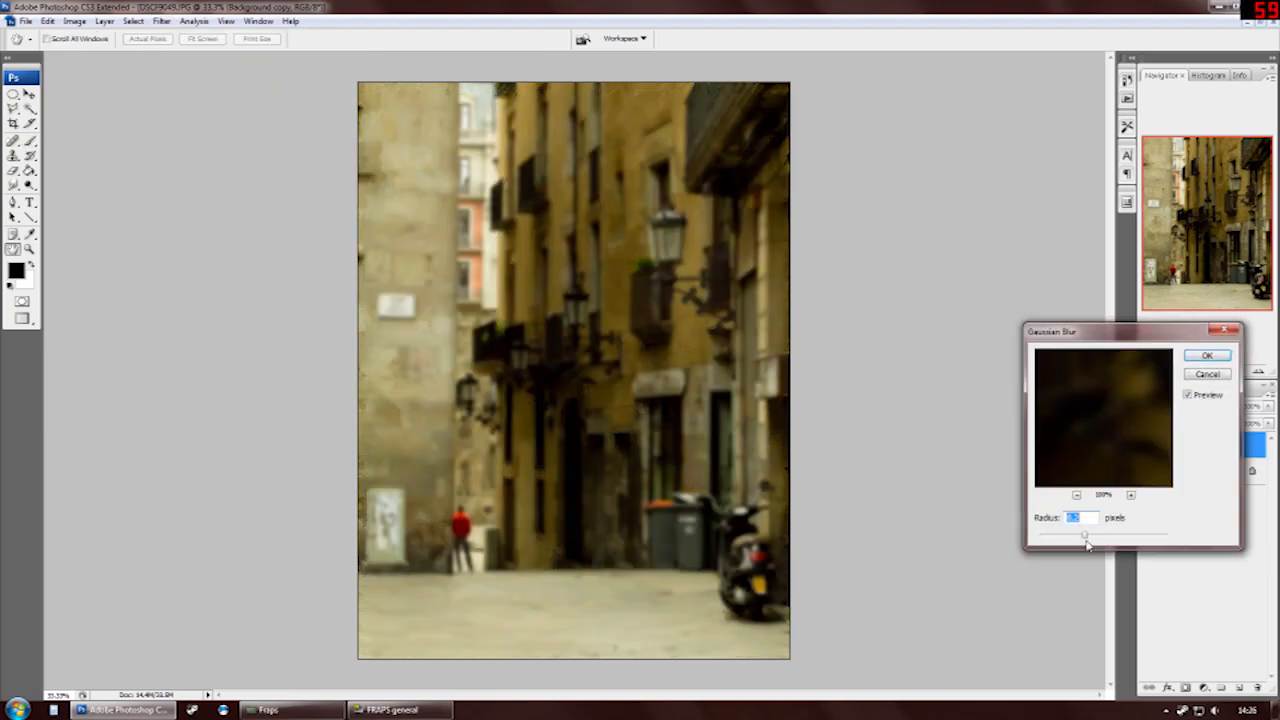
pyautogui.moveTo(1084, 538); pyautogui.dragTo(1098, 538)
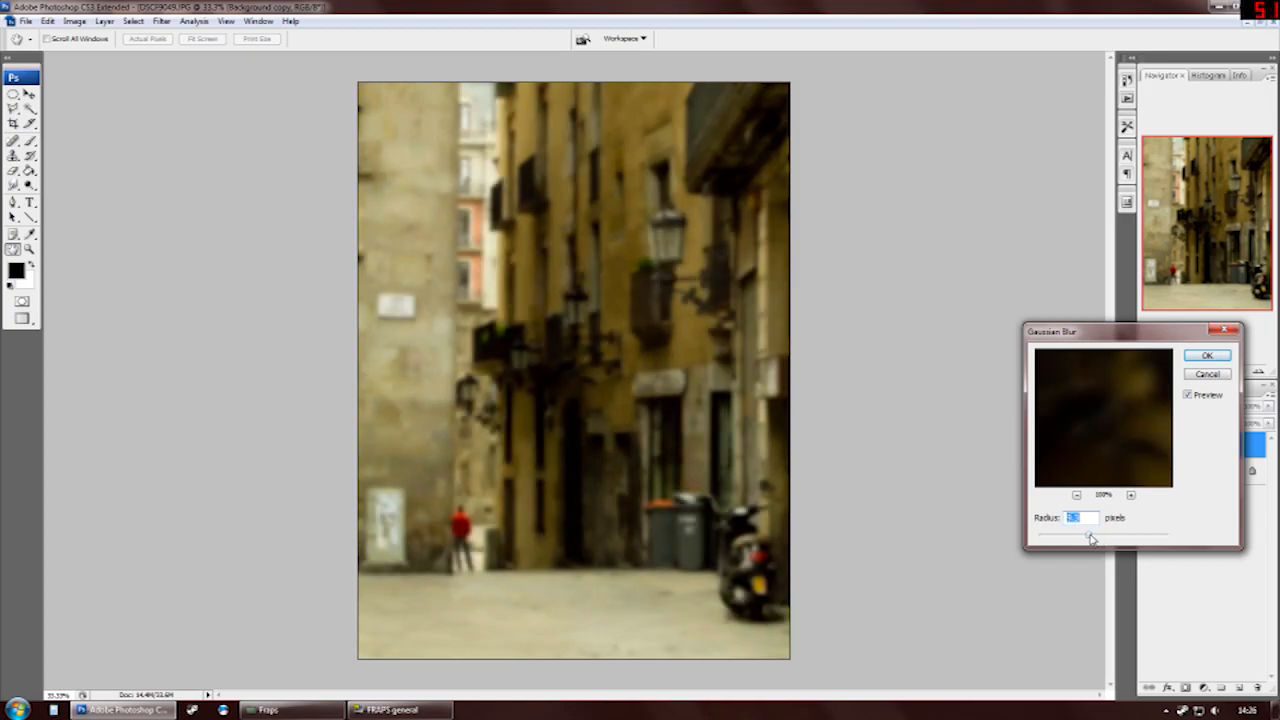
pyautogui.click(1204, 356)
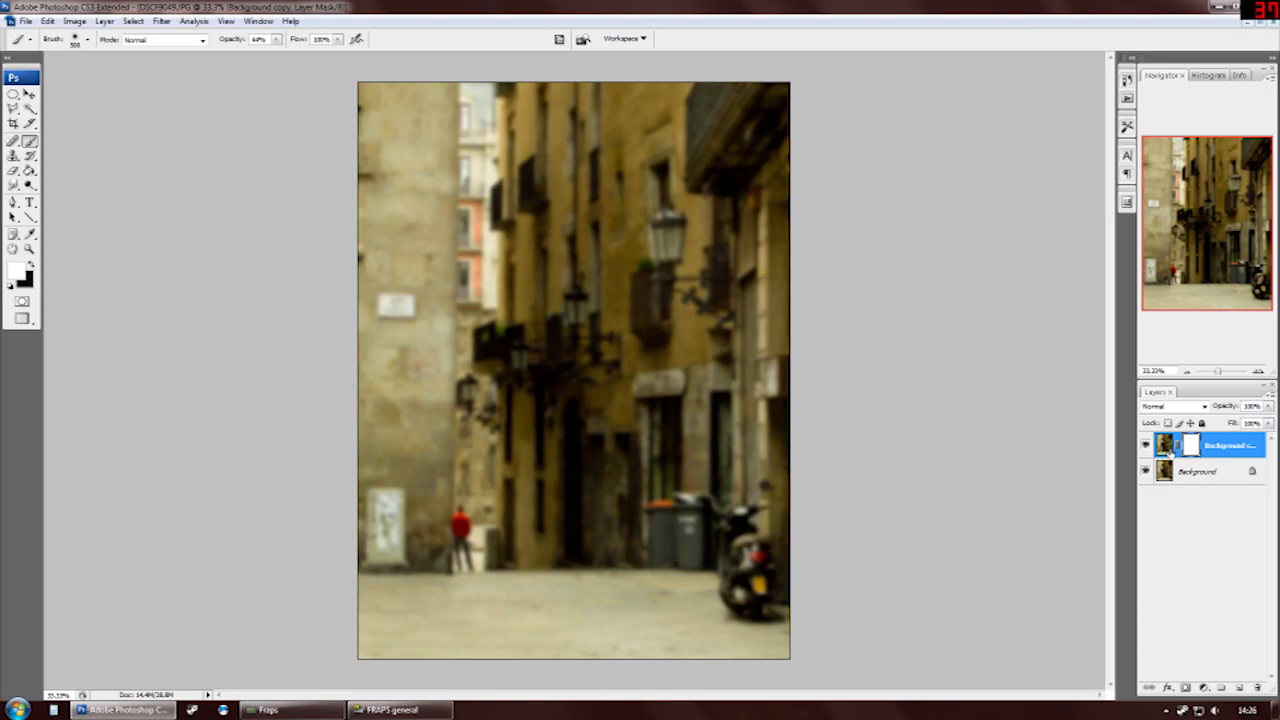
pyautogui.moveTo(516, 528)
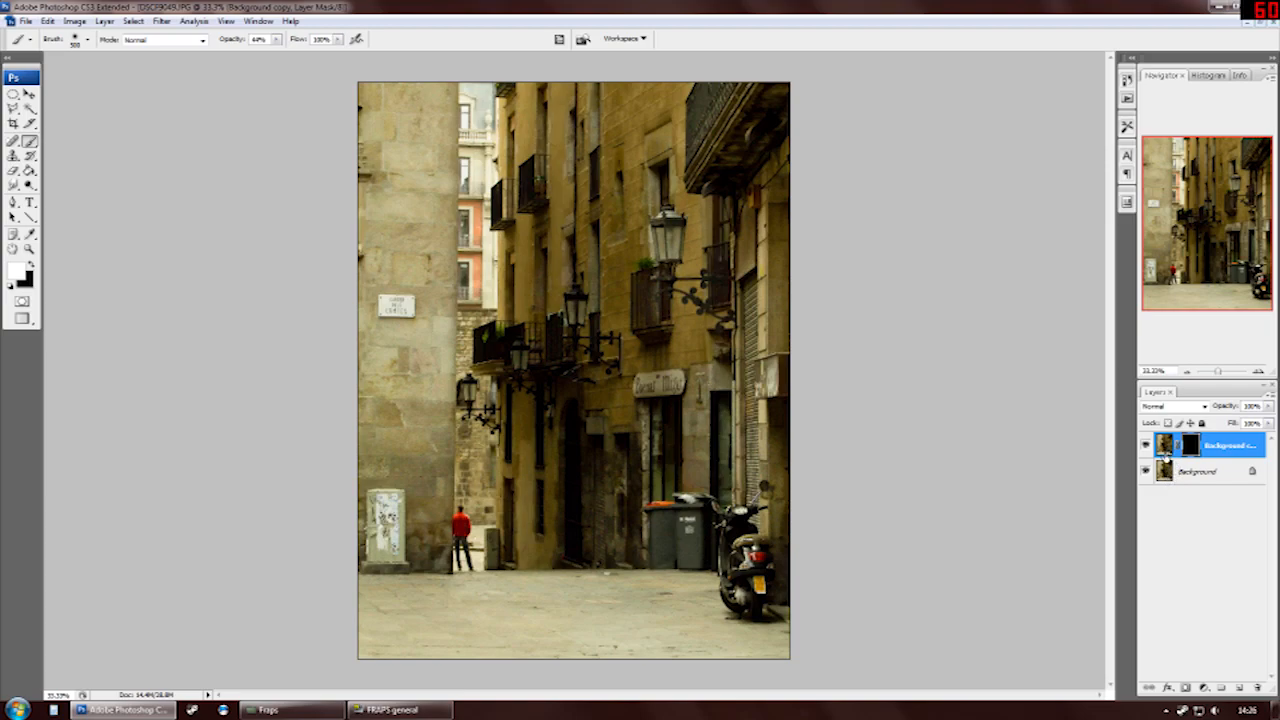
pyautogui.moveTo(684, 412)
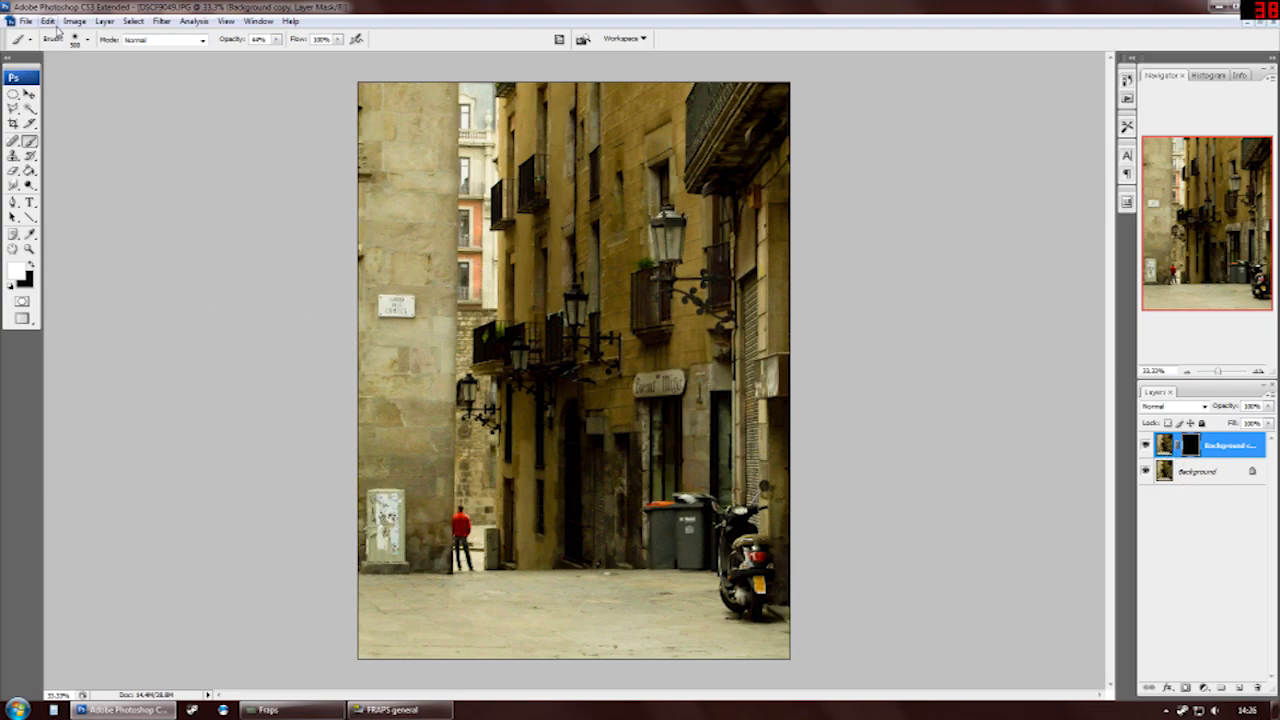
# Pick a large soft round brush from the brush library at full opacity
pyautogui.click(90, 44)
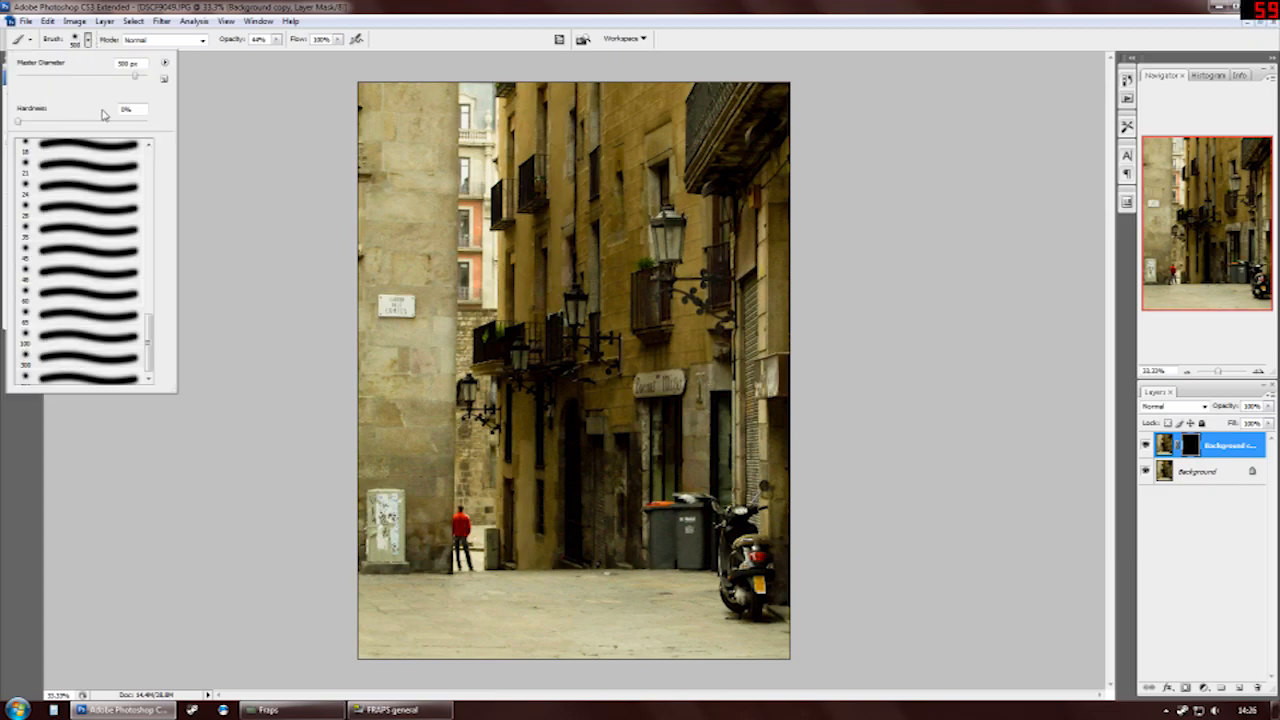
pyautogui.click(160, 64)
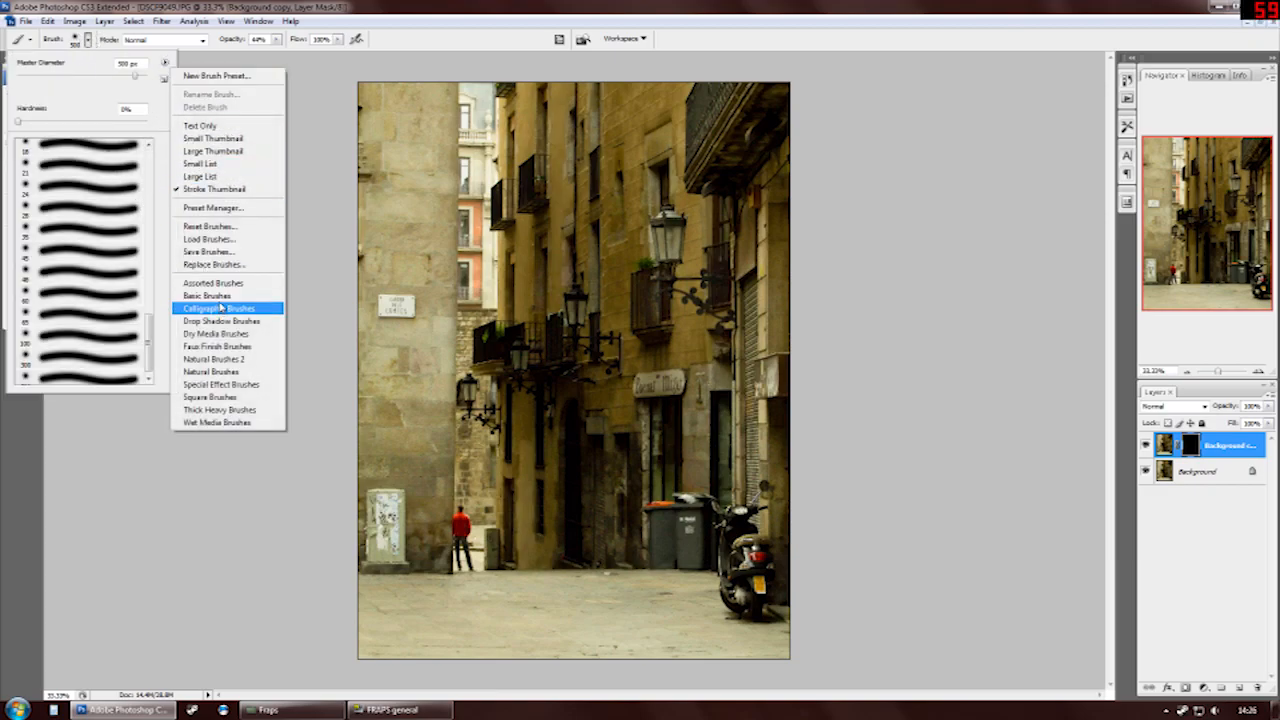
pyautogui.click(216, 308)
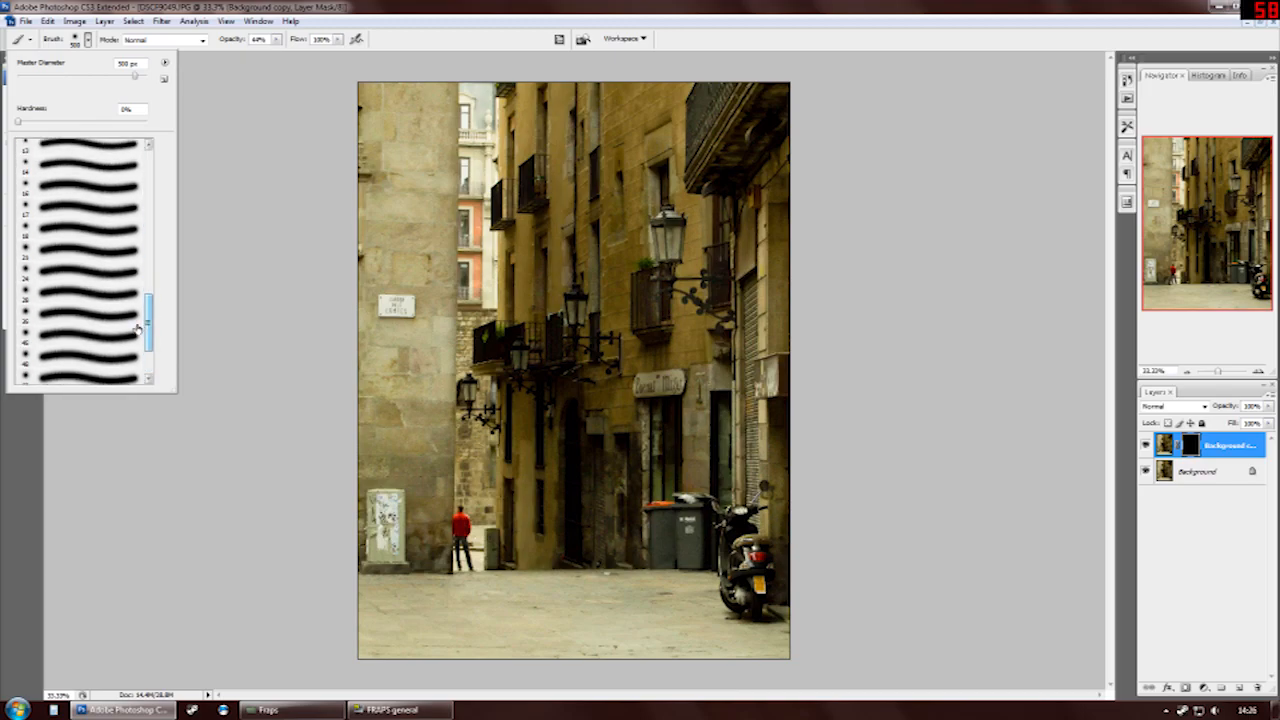
pyautogui.scroll(-3)
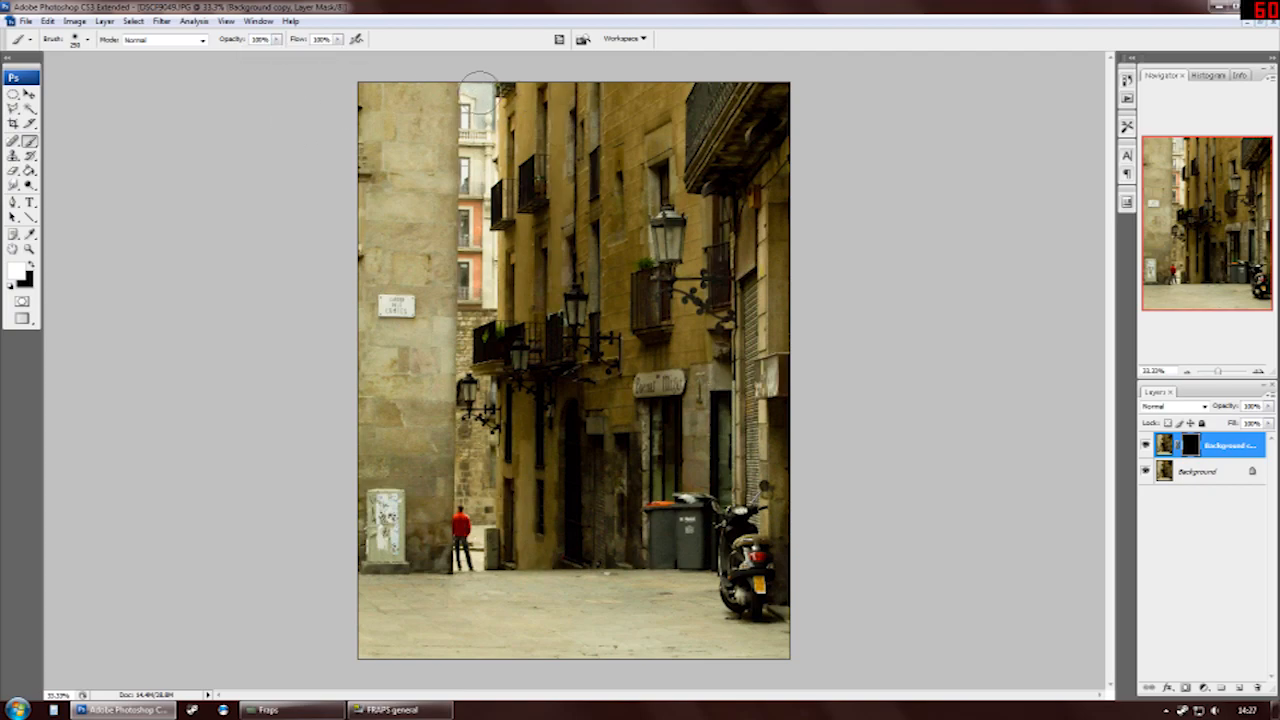
pyautogui.moveTo(476, 162)
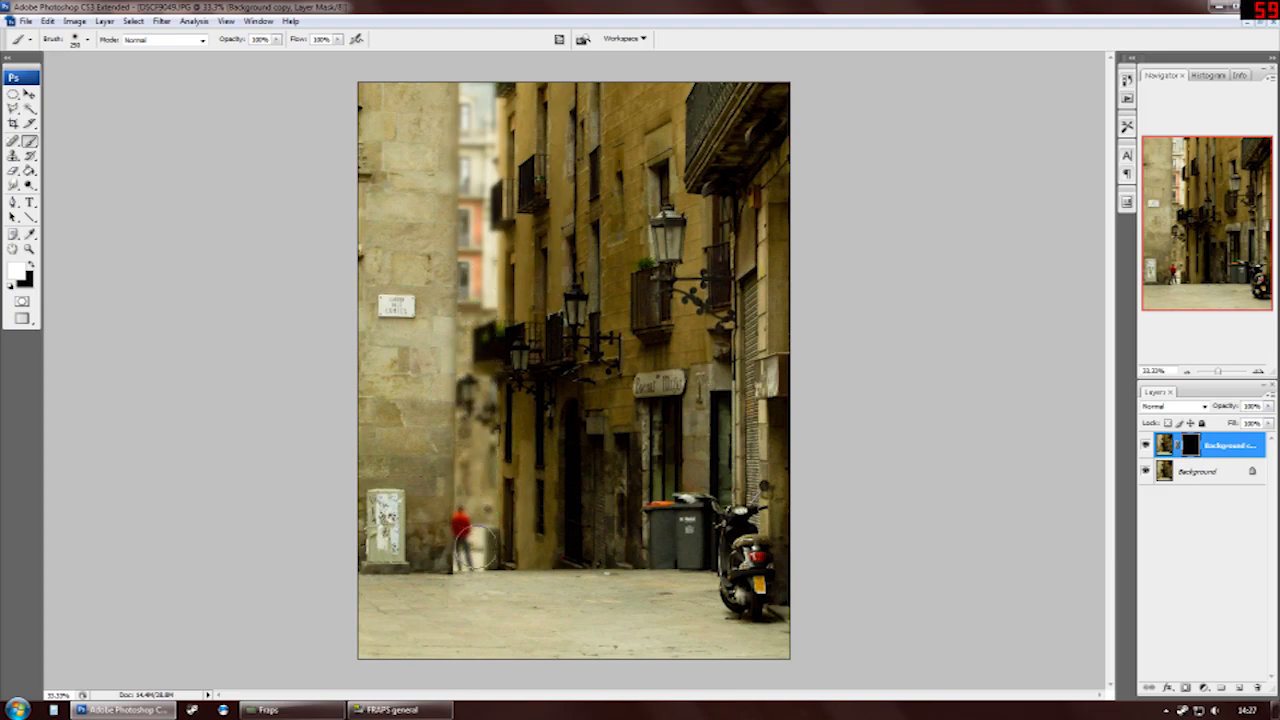
# Brush white on the mask over the distant alley to reveal the blur there
pyautogui.moveTo(470, 540); pyautogui.dragTo(516, 200)
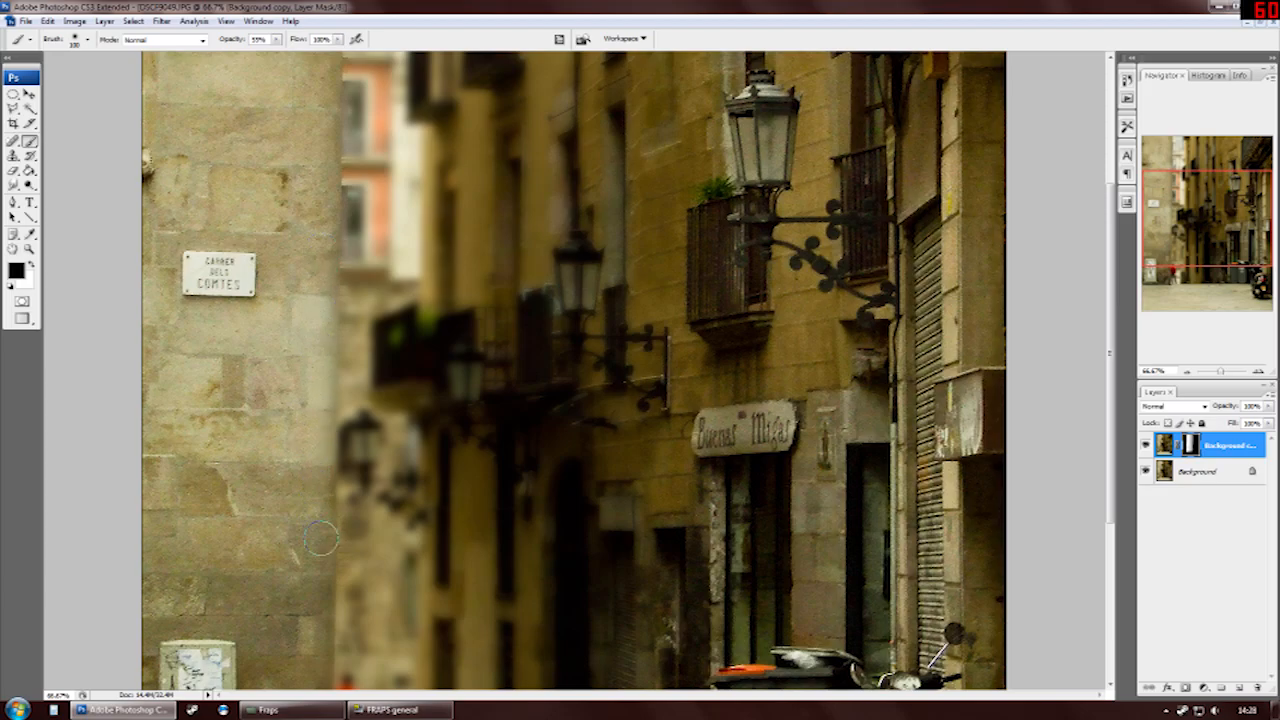
# Zoom in to continue brushing blur over the background facades
pyautogui.scroll(-3)
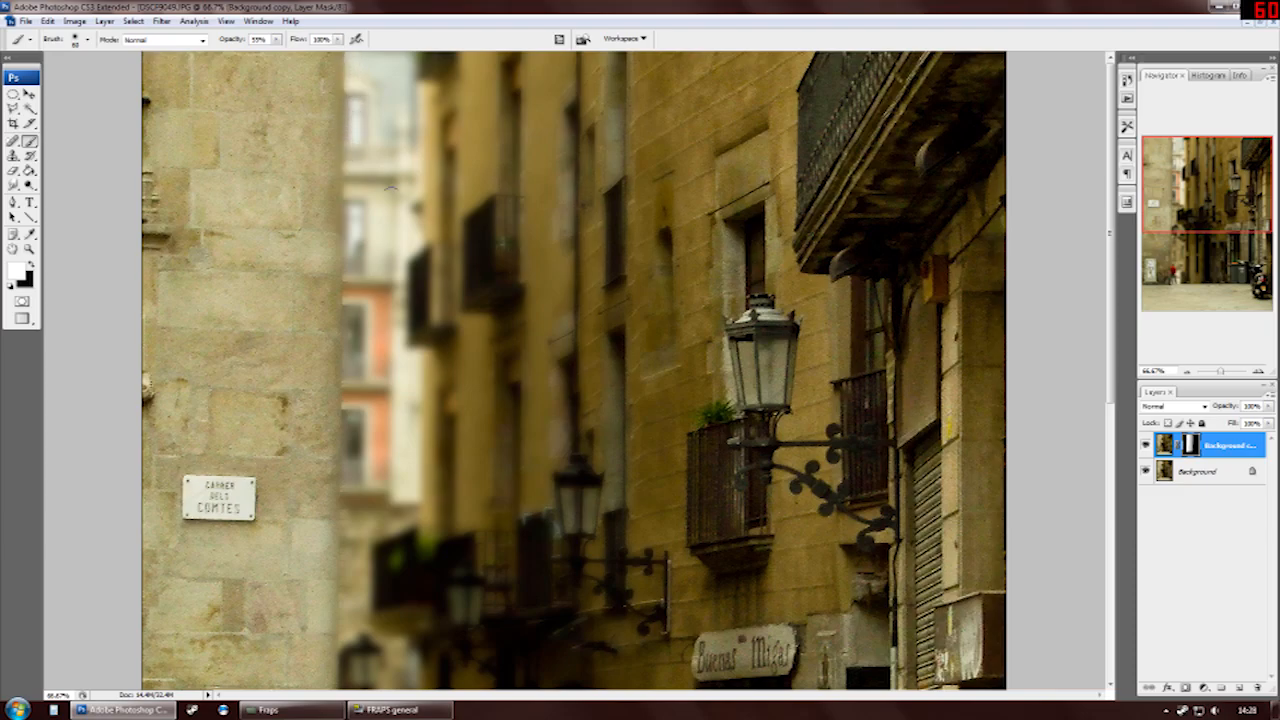
pyautogui.moveTo(352, 432)
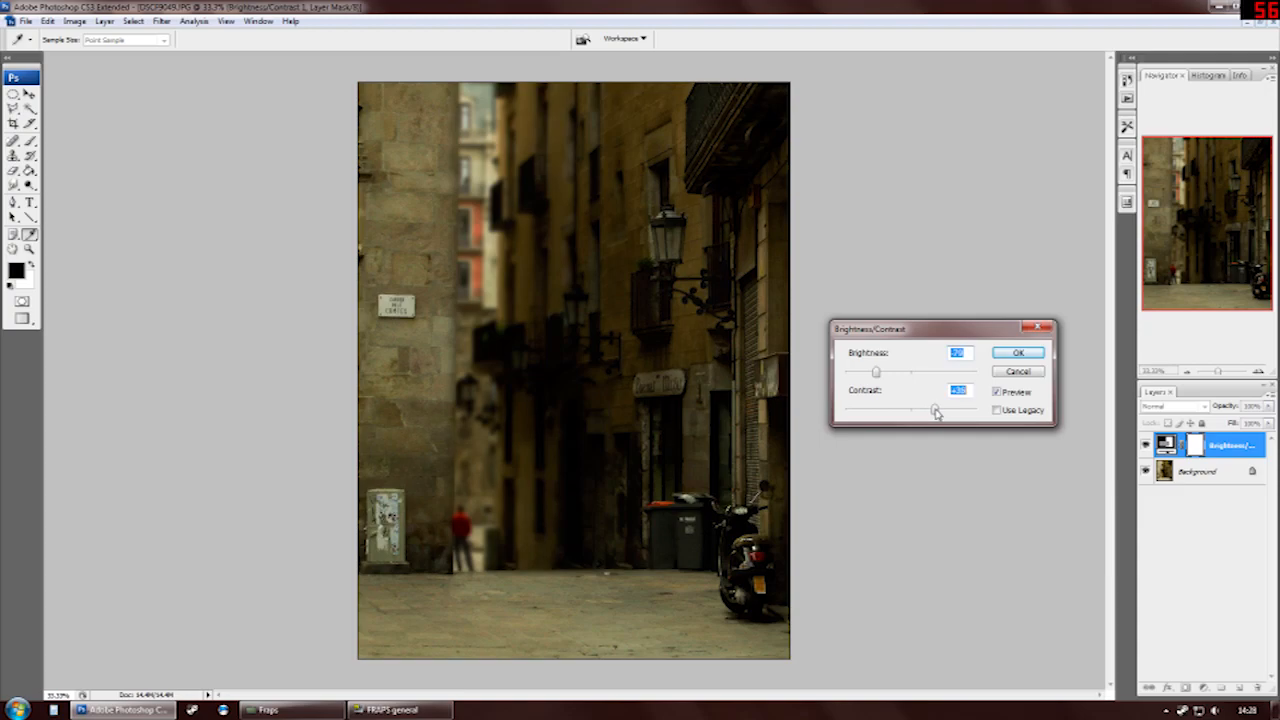
# Confirm the lowered-brightness Brightness/Contrast adjustment layer
pyautogui.click(1016, 352)
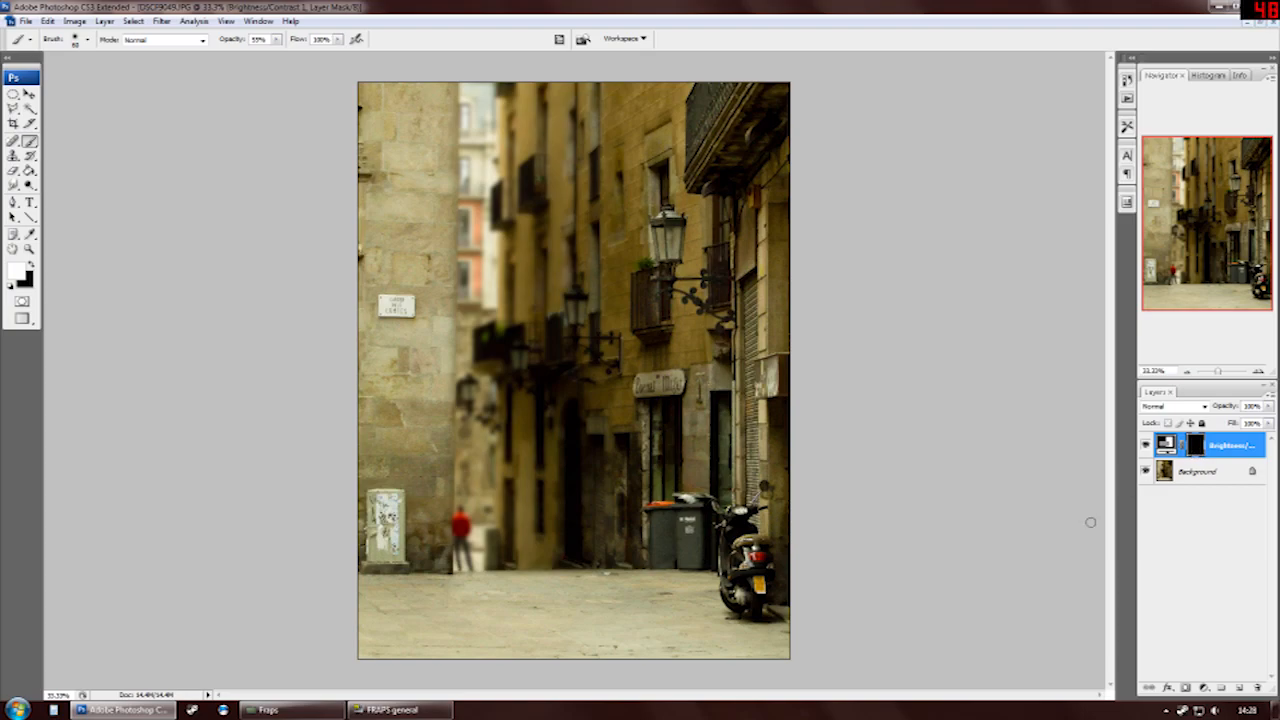
pyautogui.moveTo(512, 376)
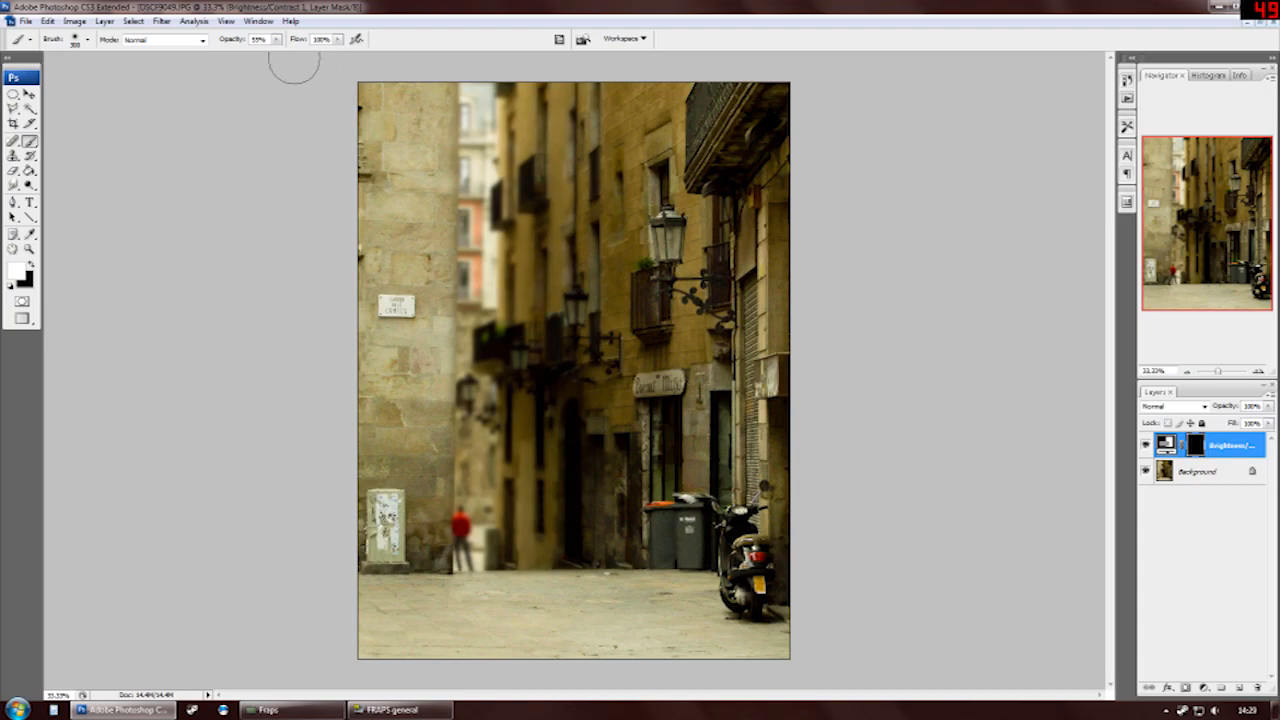
pyautogui.moveTo(318, 136)
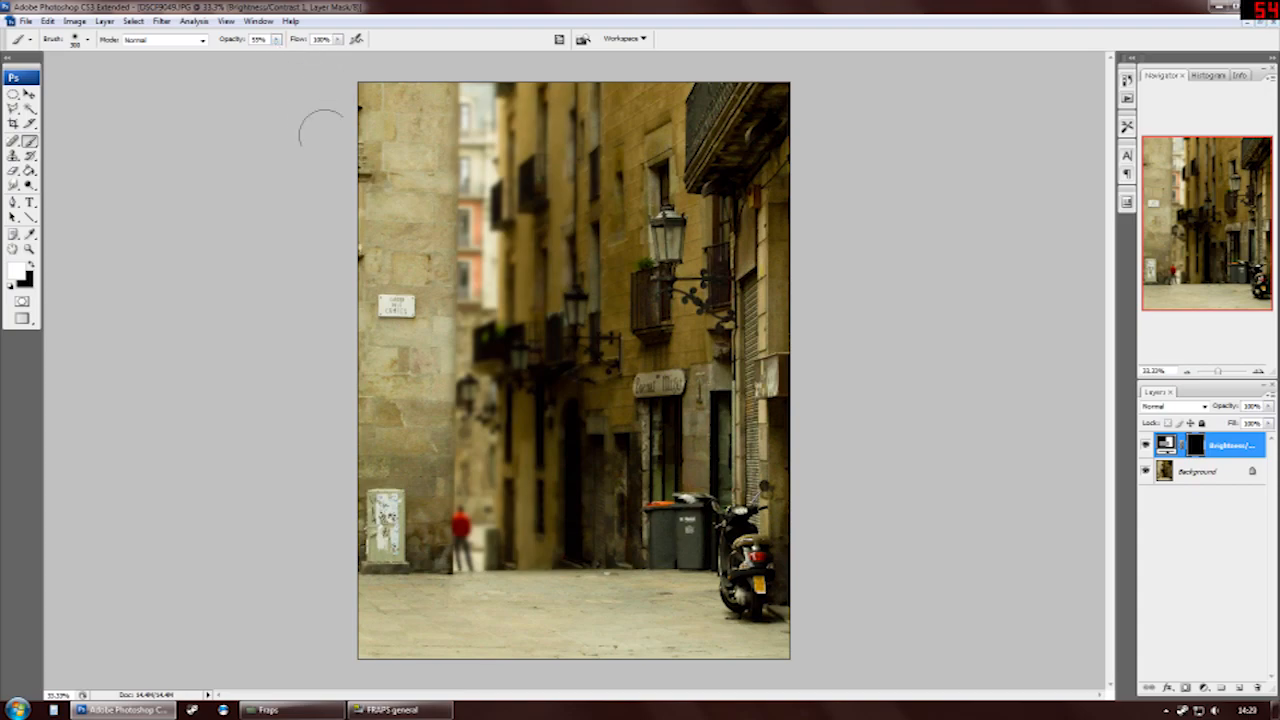
pyautogui.moveTo(812, 450)
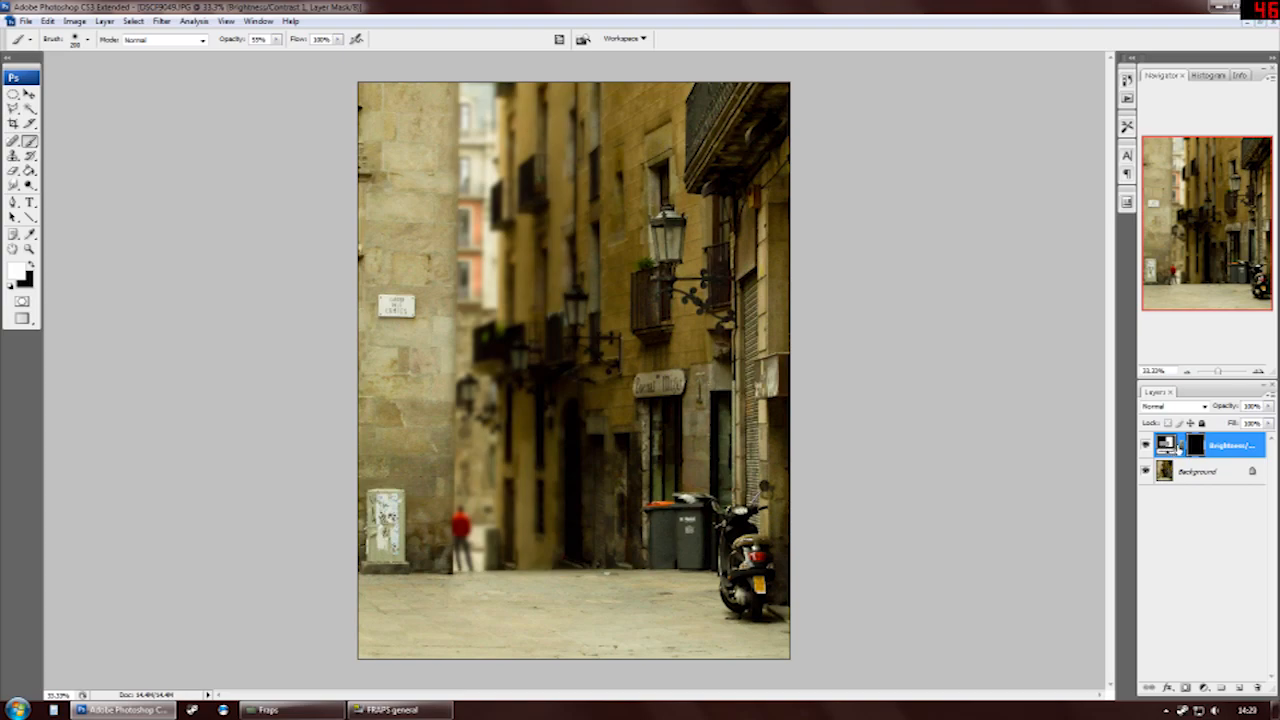
pyautogui.moveTo(588, 412)
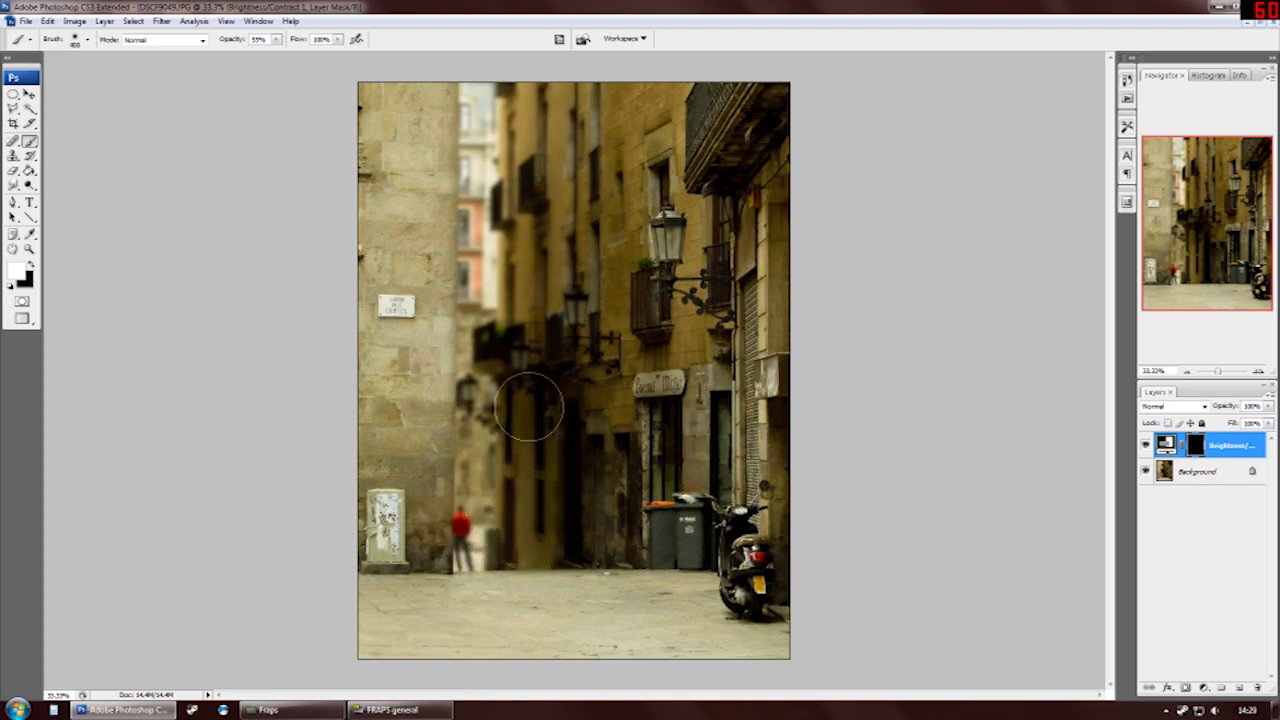
# Brush darker shadows into the mid-alley, below the lamps and the bottom street surface
pyautogui.moveTo(530, 408); pyautogui.dragTo(528, 378)
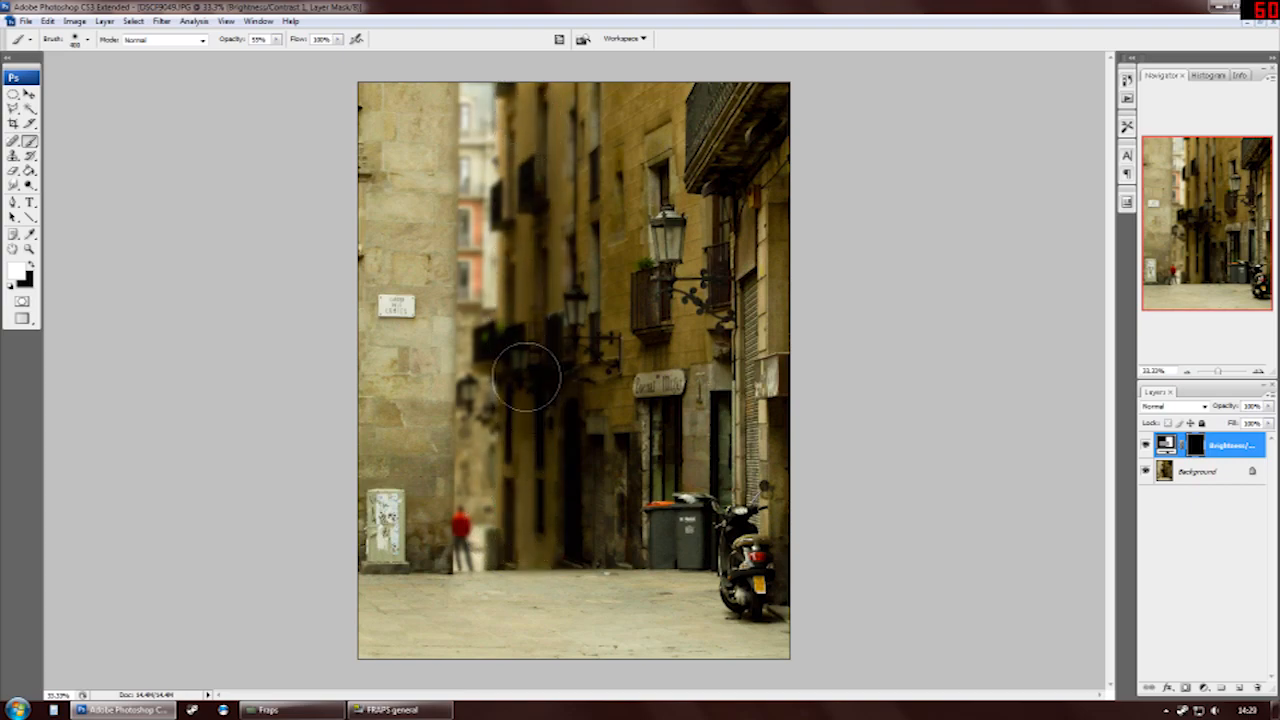
pyautogui.moveTo(524, 378); pyautogui.dragTo(578, 156)
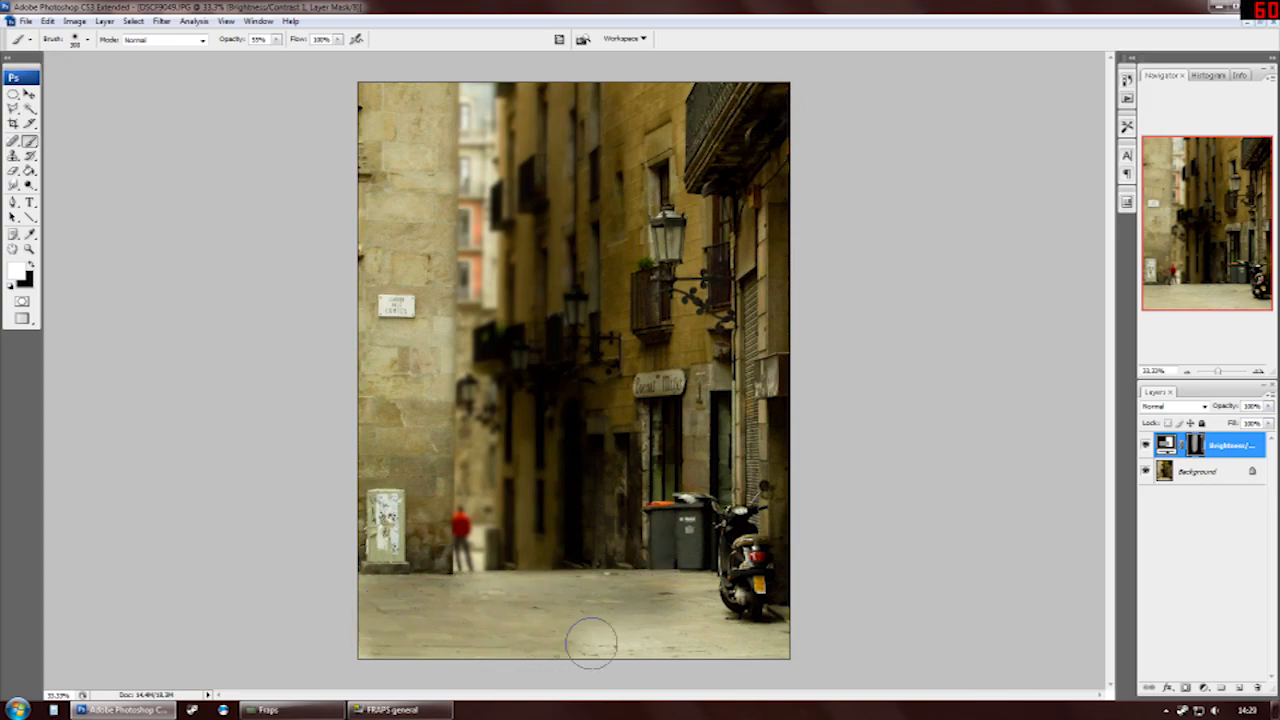
pyautogui.moveTo(590, 640); pyautogui.dragTo(770, 644)
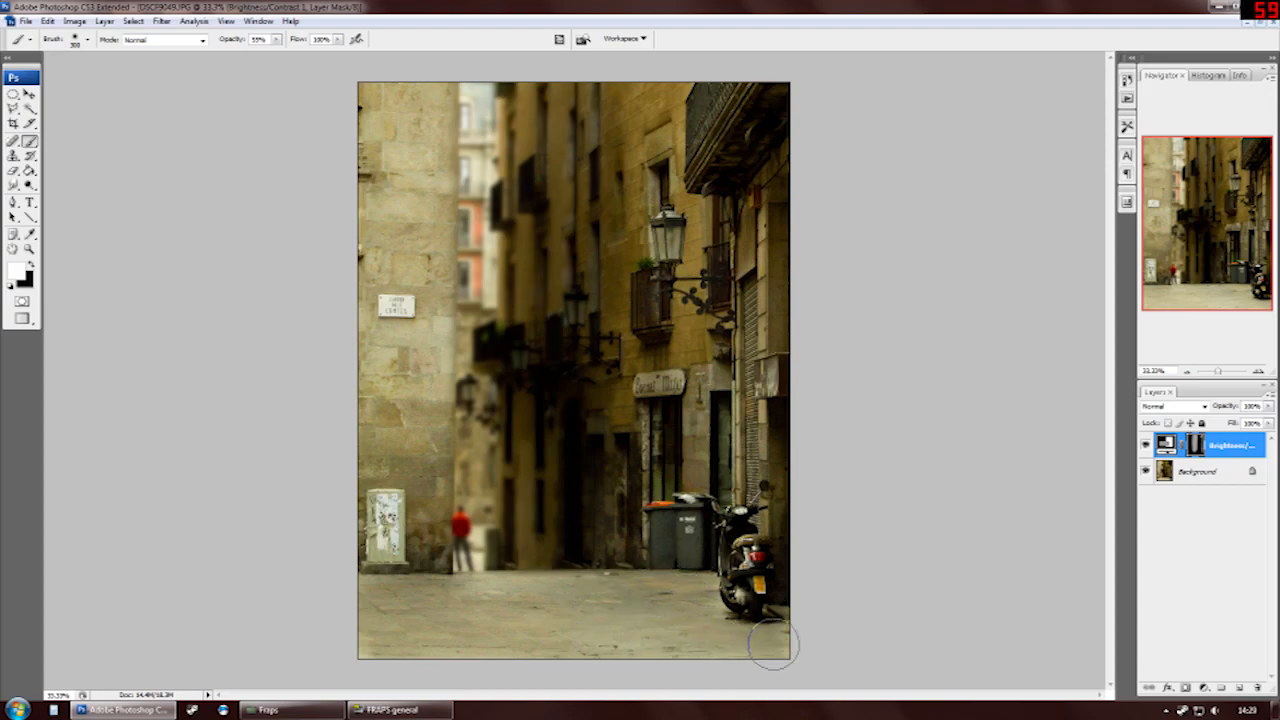
pyautogui.moveTo(430, 636)
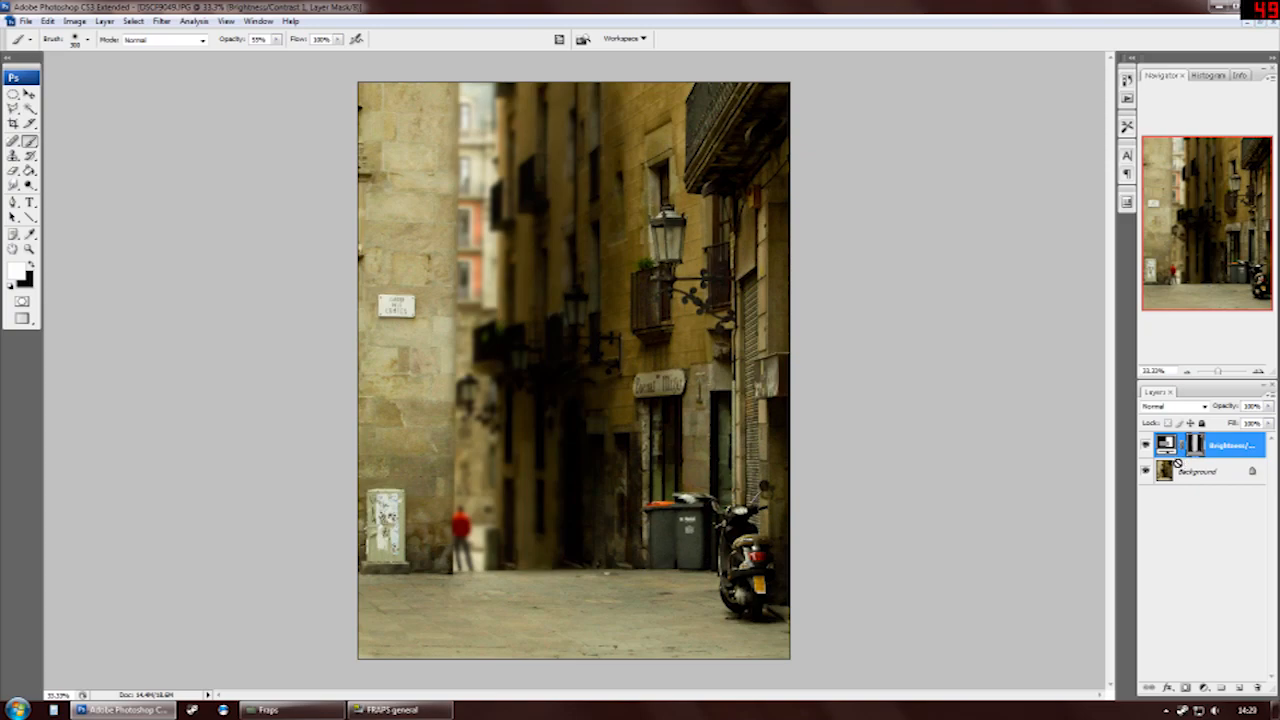
pyautogui.moveTo(1196, 474)
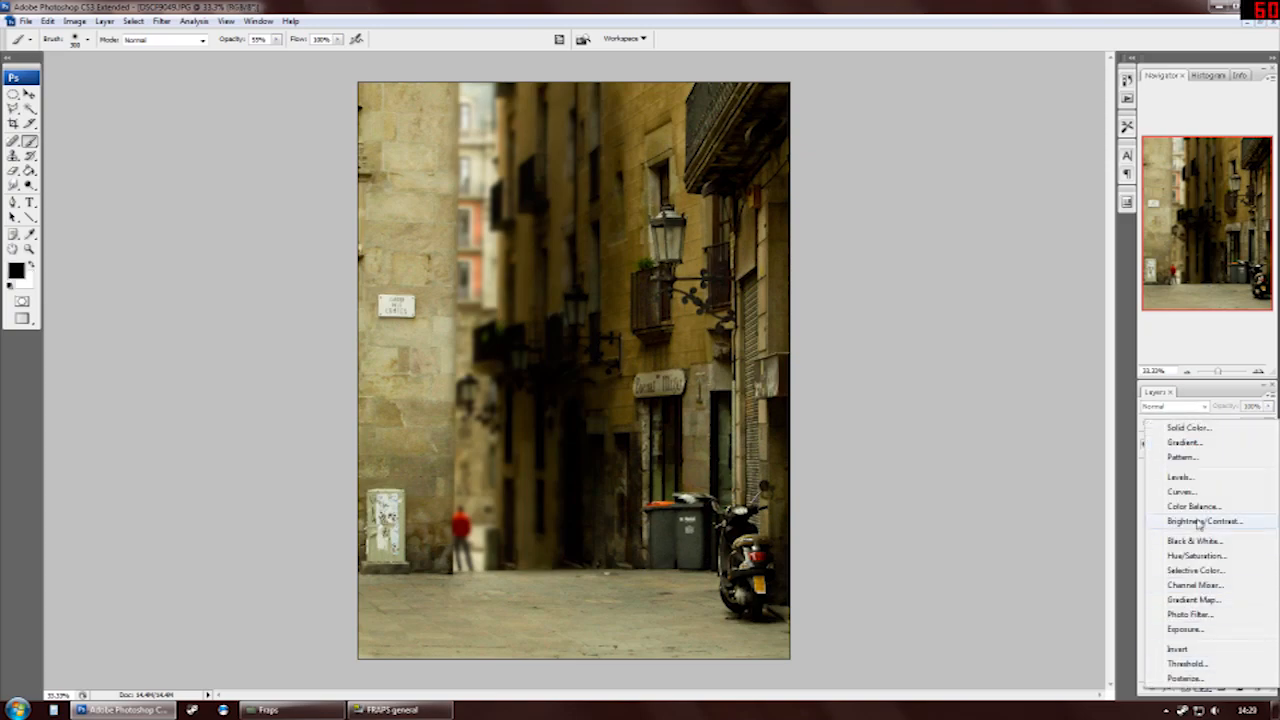
# Add a second Brightness/Contrast adjustment layer with raised Brightness
pyautogui.click(1202, 520)
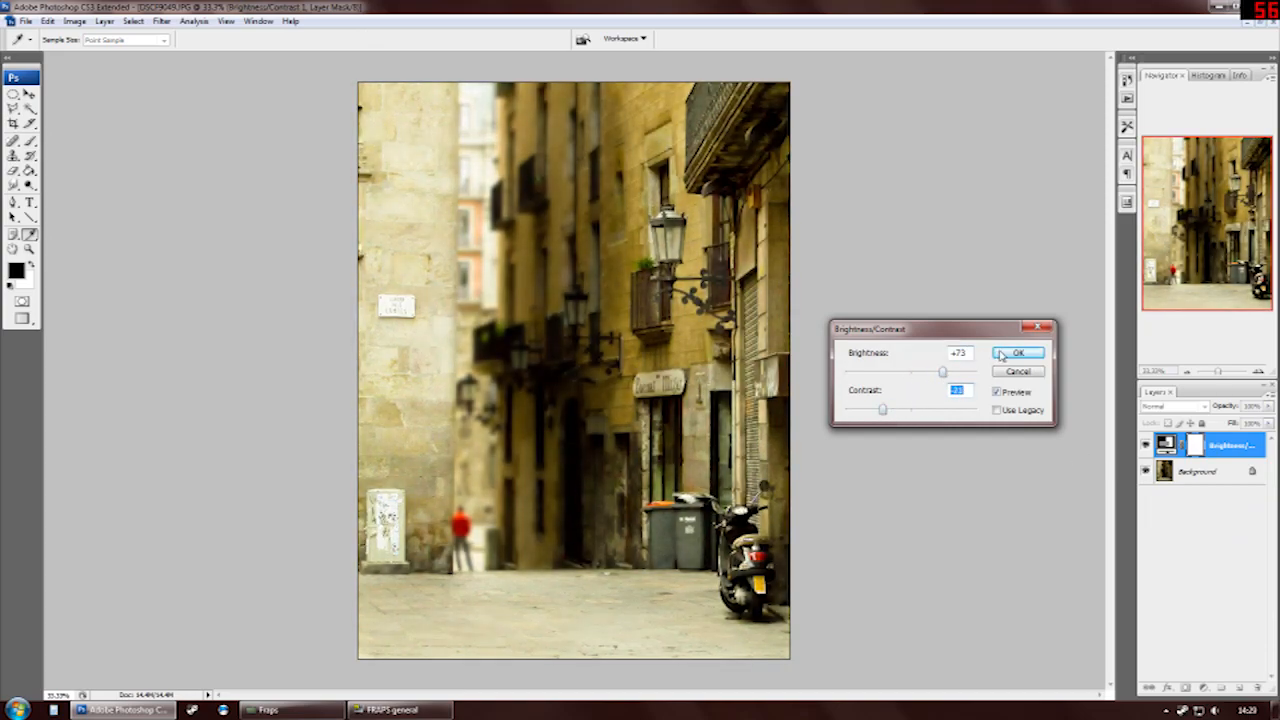
pyautogui.click(1018, 352)
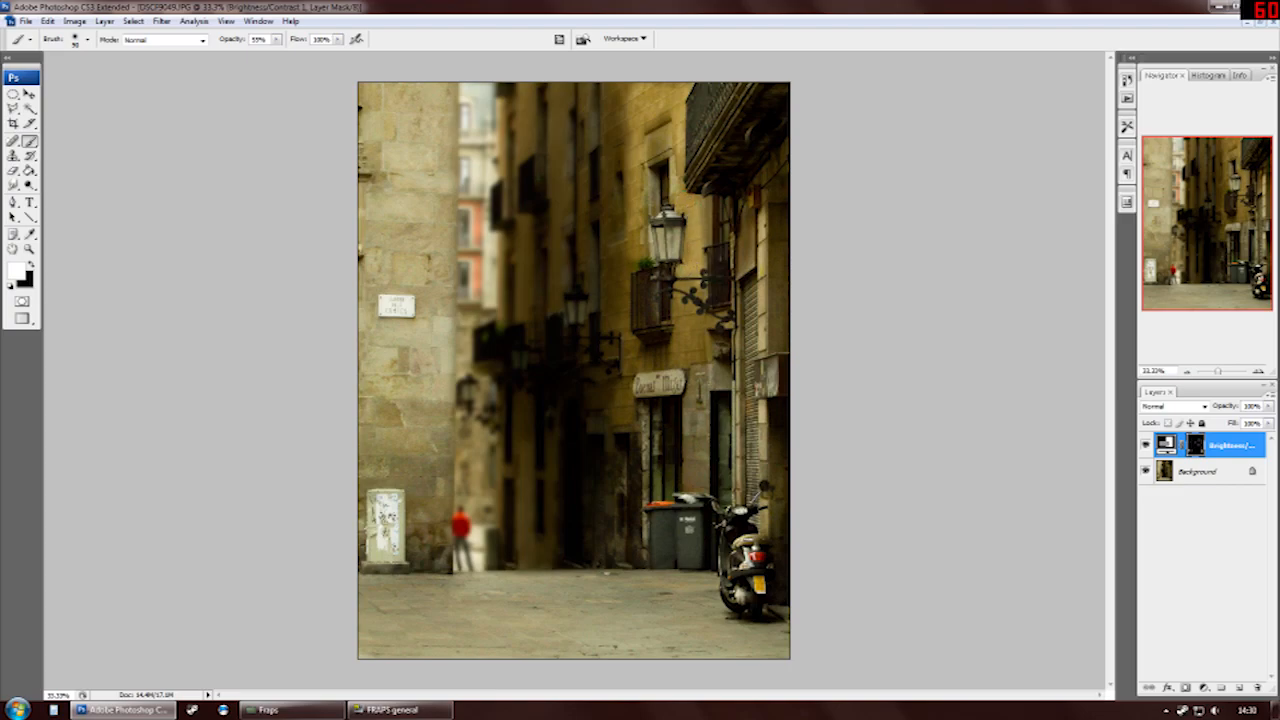
pyautogui.moveTo(660, 356)
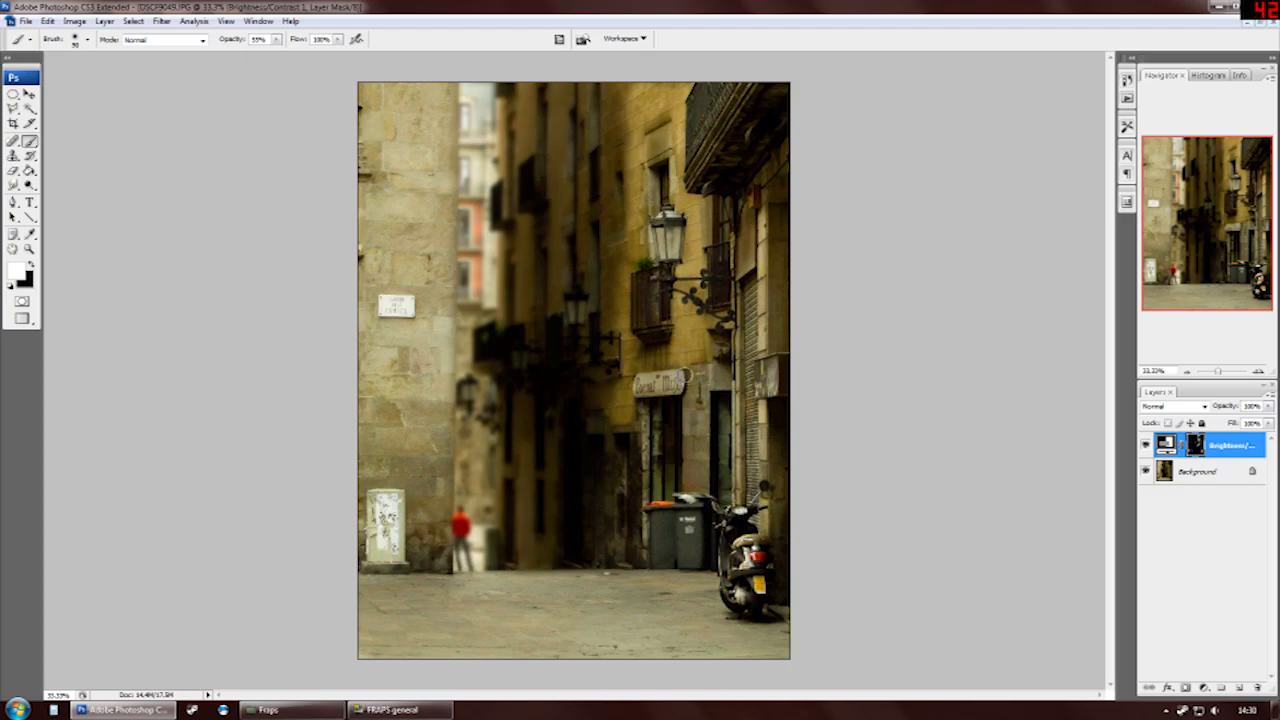
pyautogui.moveTo(750, 236)
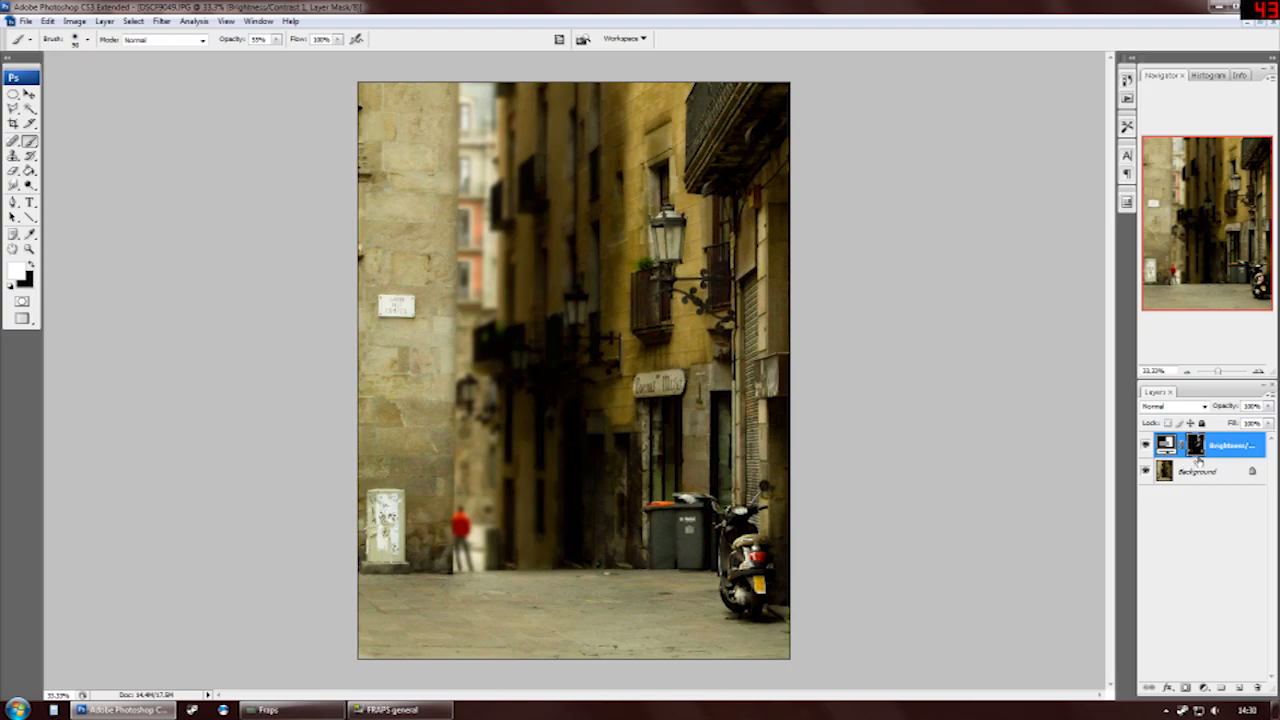
pyautogui.moveTo(1054, 472)
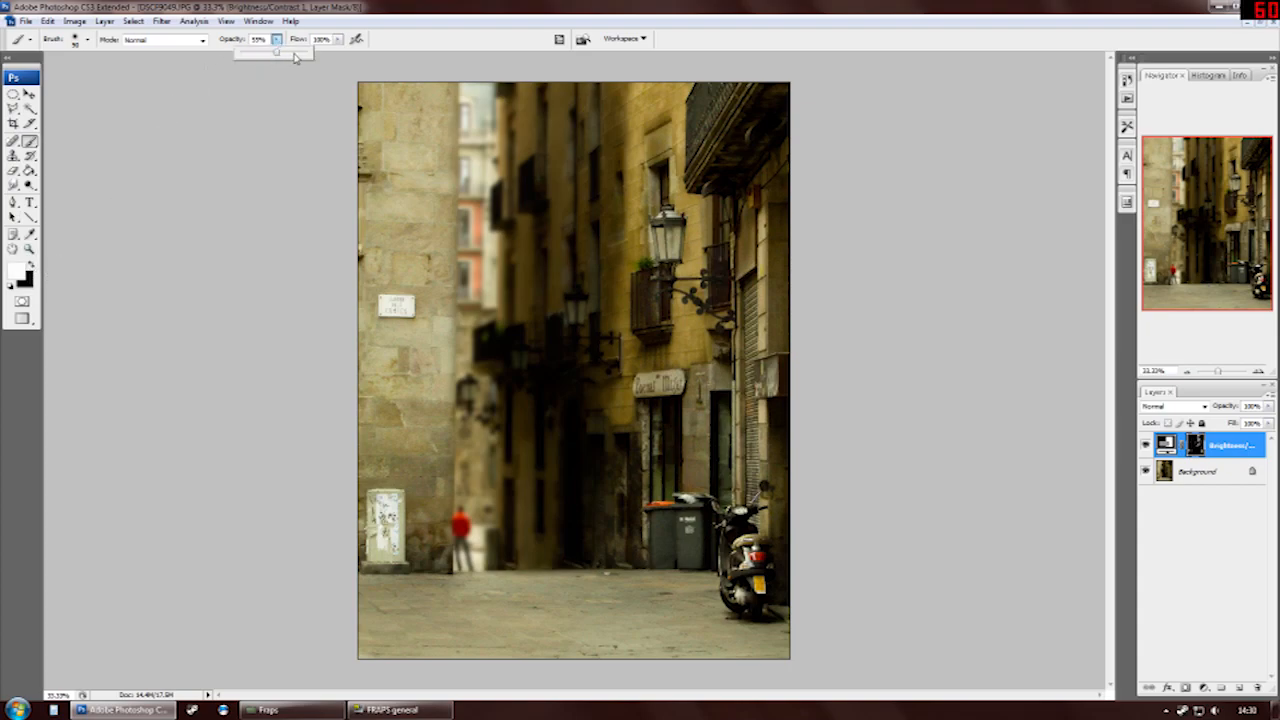
# Lower the brush Opacity for painting on the brightening mask
pyautogui.moveTo(276, 50); pyautogui.dragTo(274, 50)
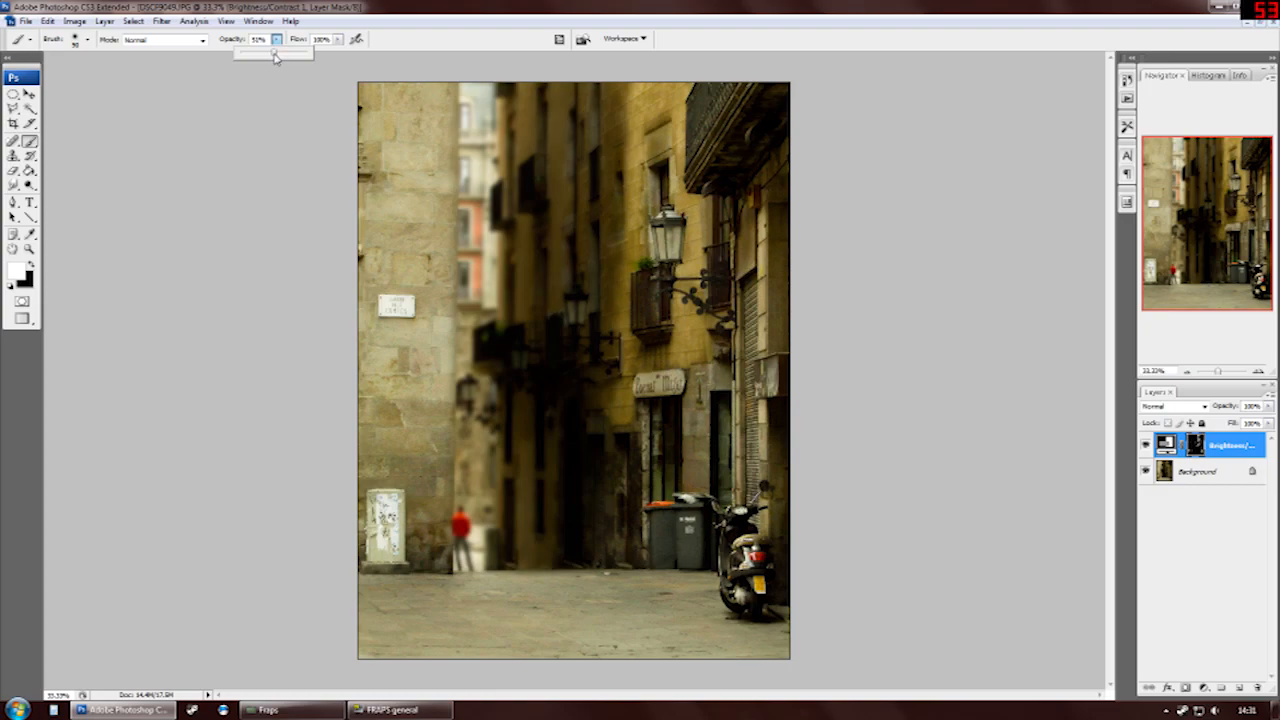